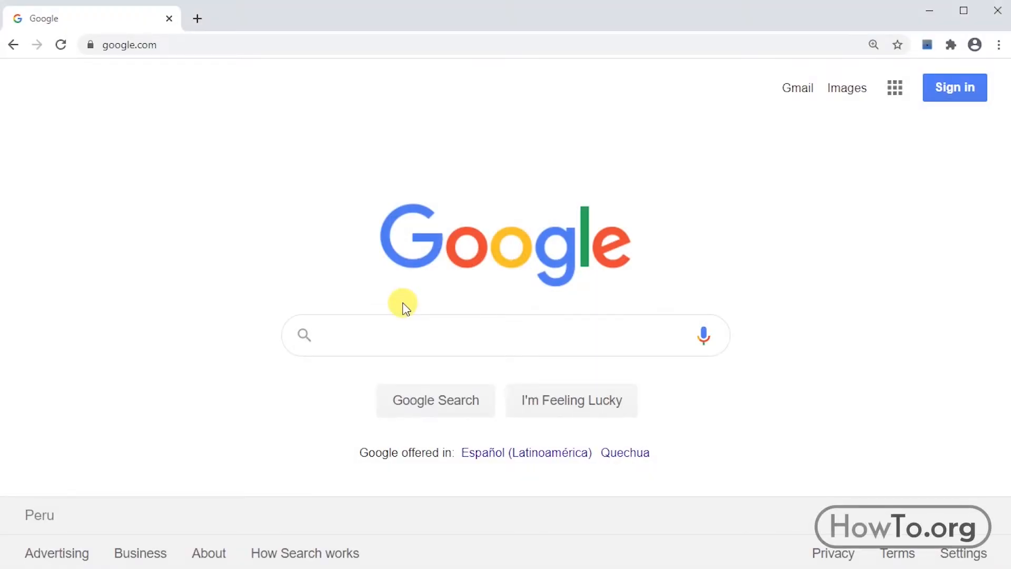
# Search Google for 'netflix', land on the Netflix homepage and head to Sign In.
pyautogui.write('netflix')
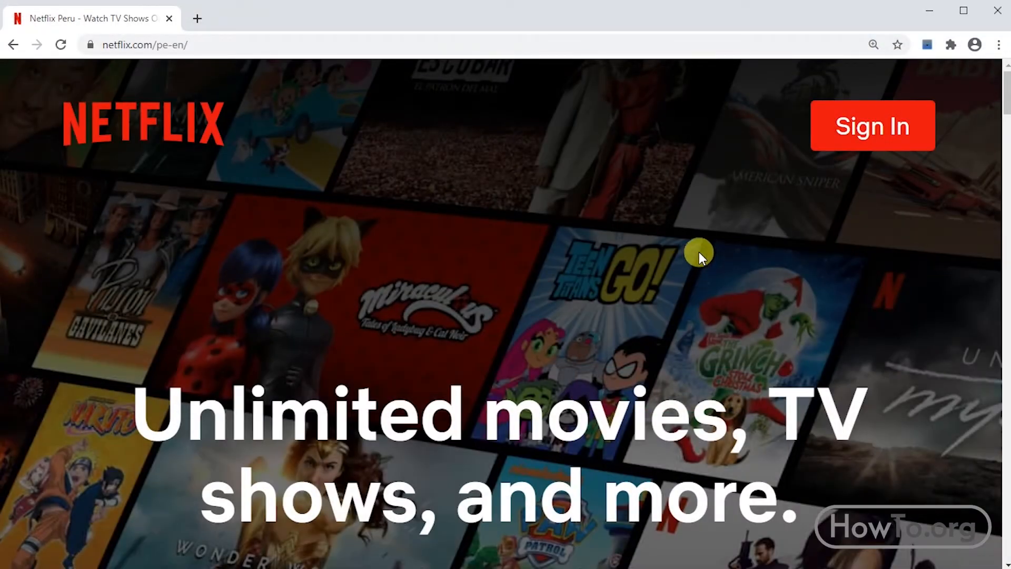
pyautogui.click(872, 126)
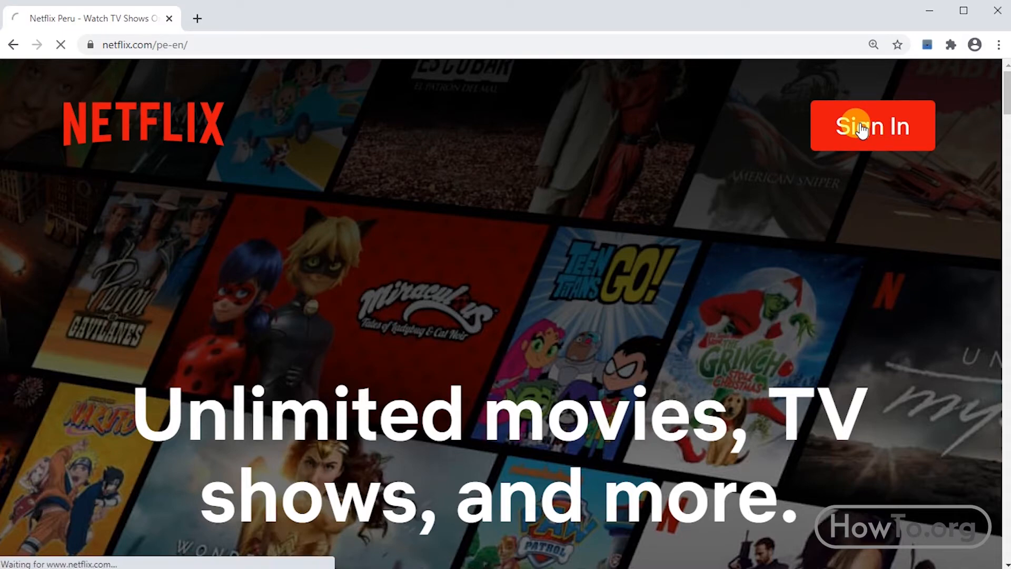
# Sign in with the saved credentials and choose the pink-avatar profile on Who's watching.
pyautogui.click(872, 126)
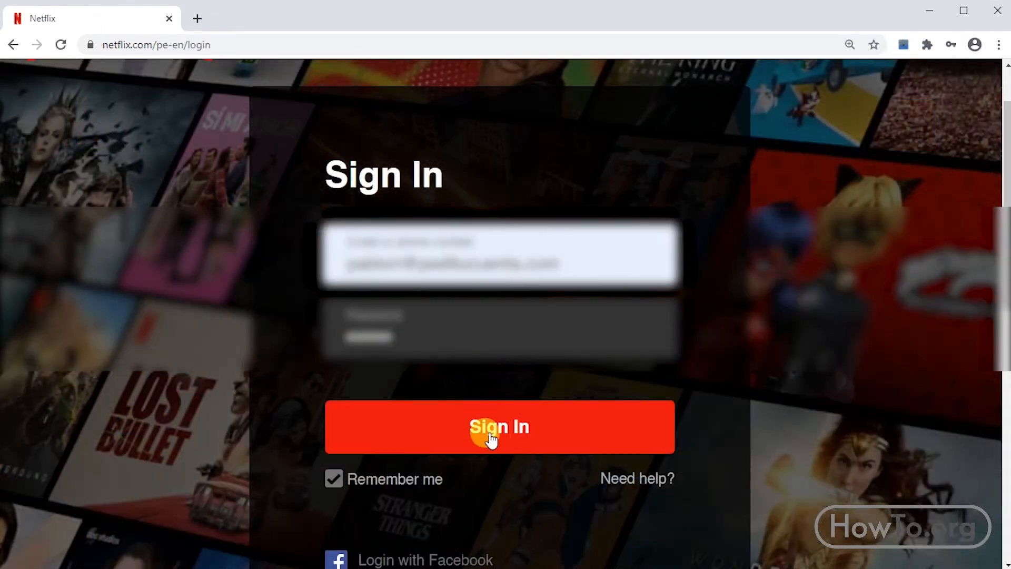
pyautogui.click(499, 427)
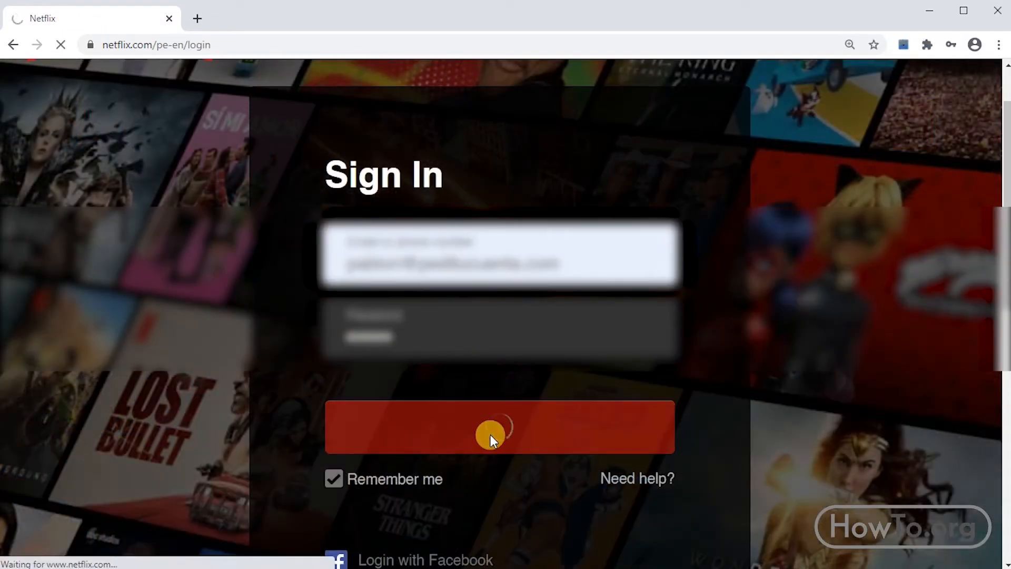
pyautogui.click(499, 426)
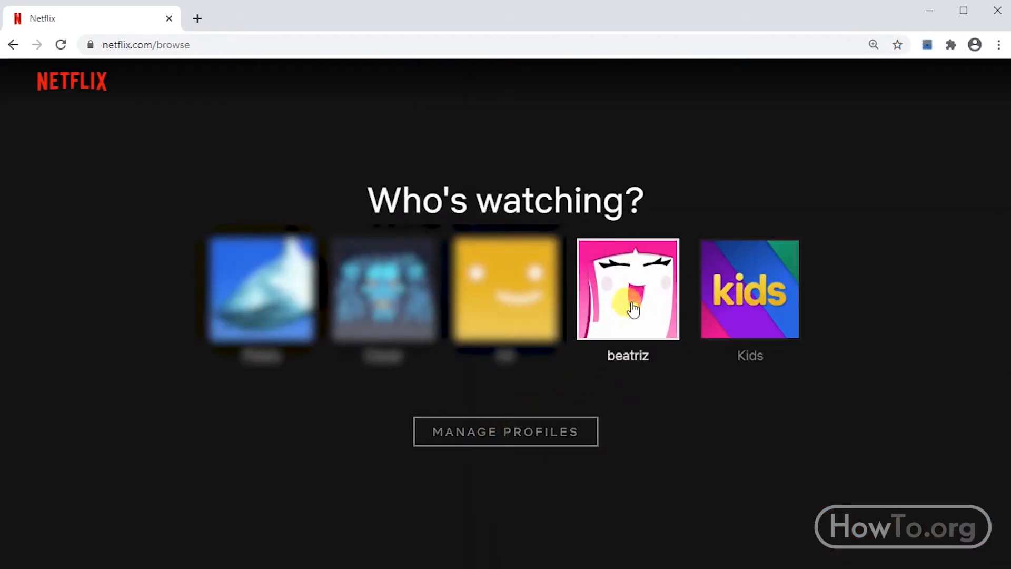
pyautogui.click(625, 290)
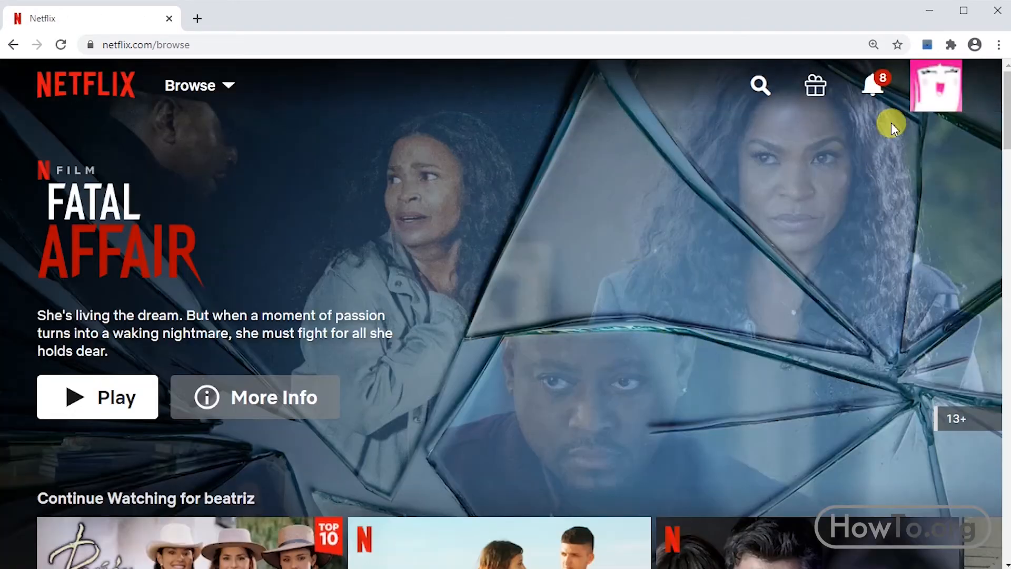
# From the profile menu reach the Account page and start Change password.
pyautogui.click(936, 84)
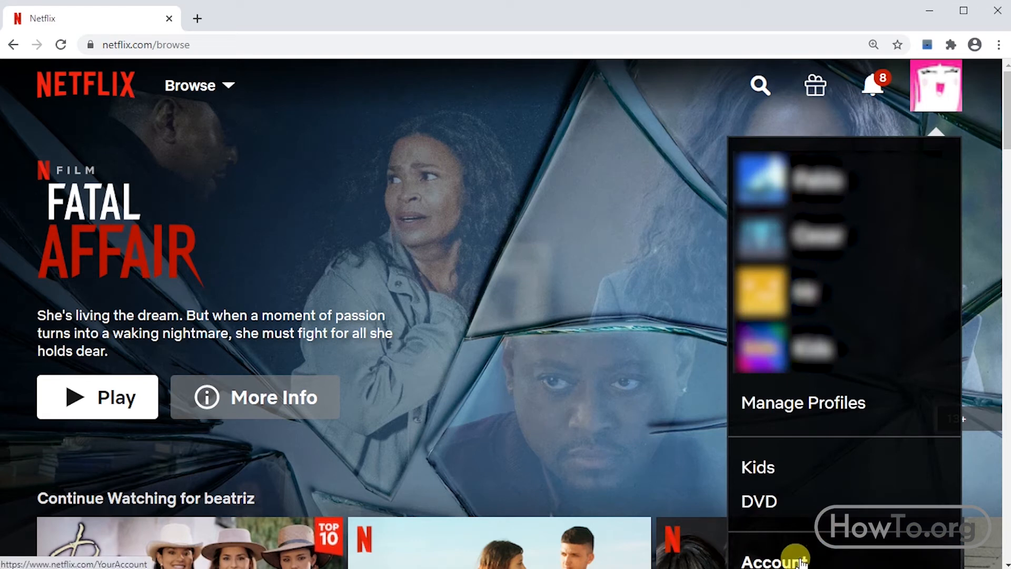
pyautogui.click(773, 558)
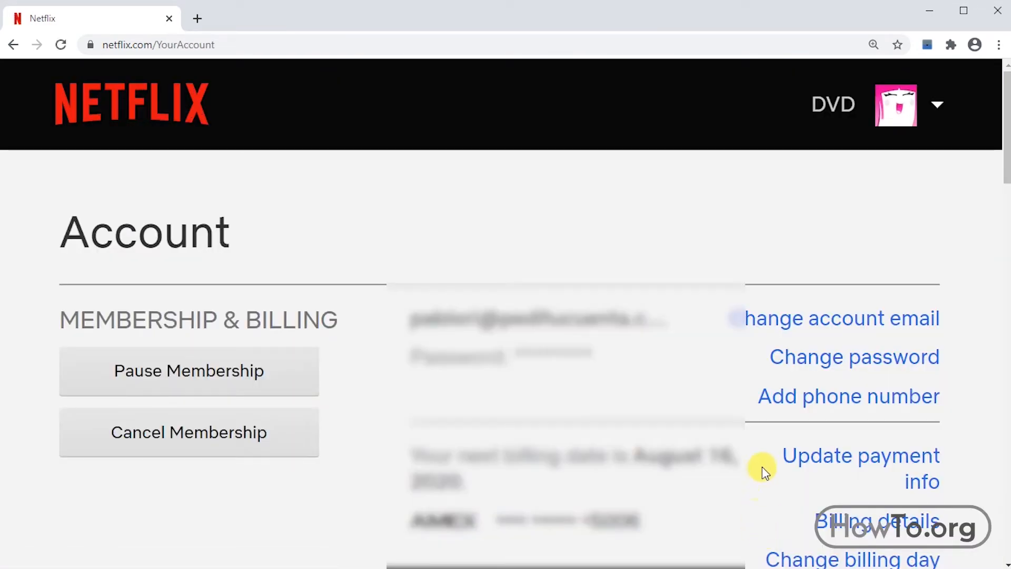
pyautogui.click(854, 357)
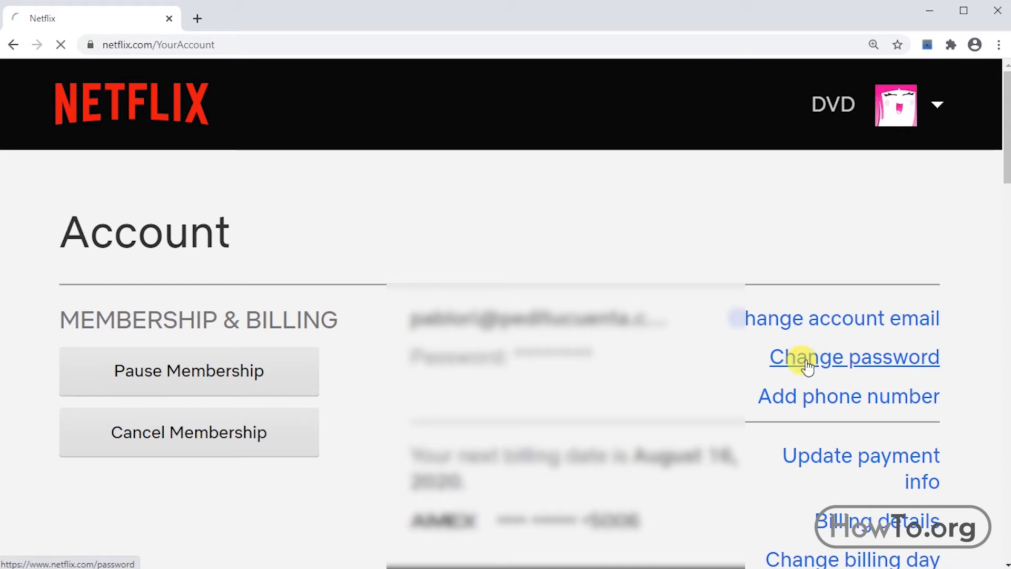
# Enter current and new passwords, keeping 'Require all devices to sign in again' checked.
pyautogui.click(853, 357)
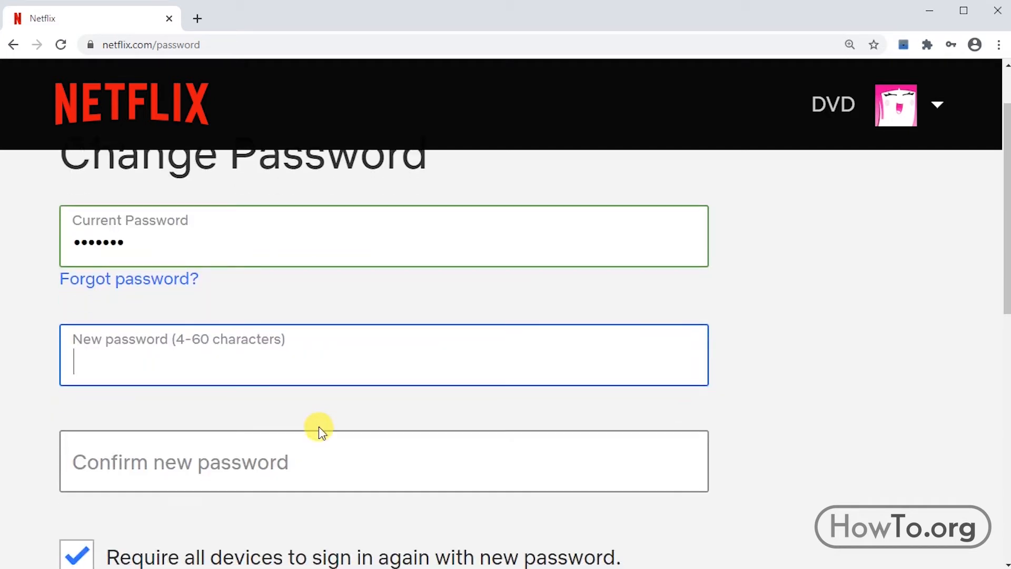
pyautogui.write('•••••')
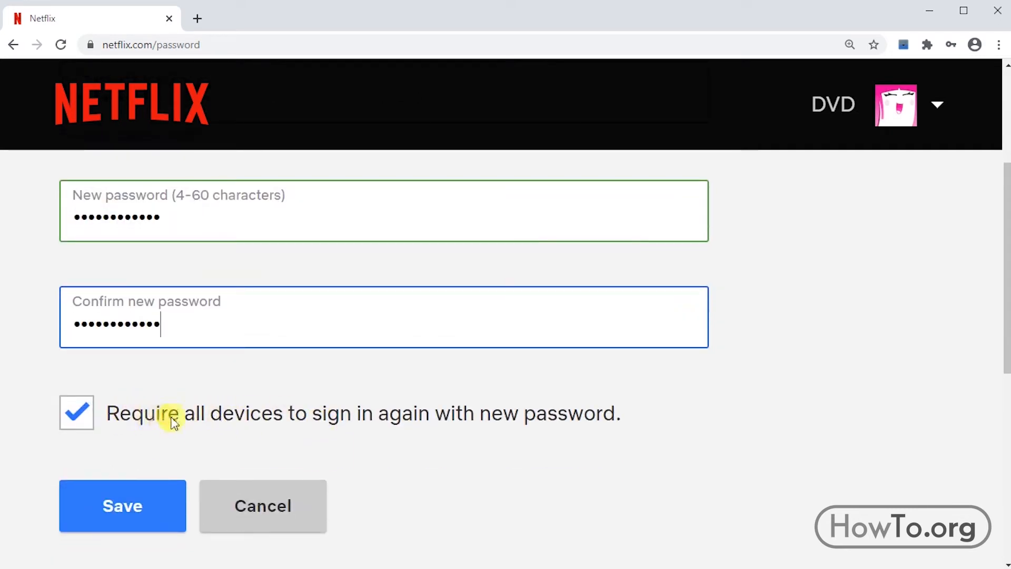
pyautogui.moveTo(260, 431)
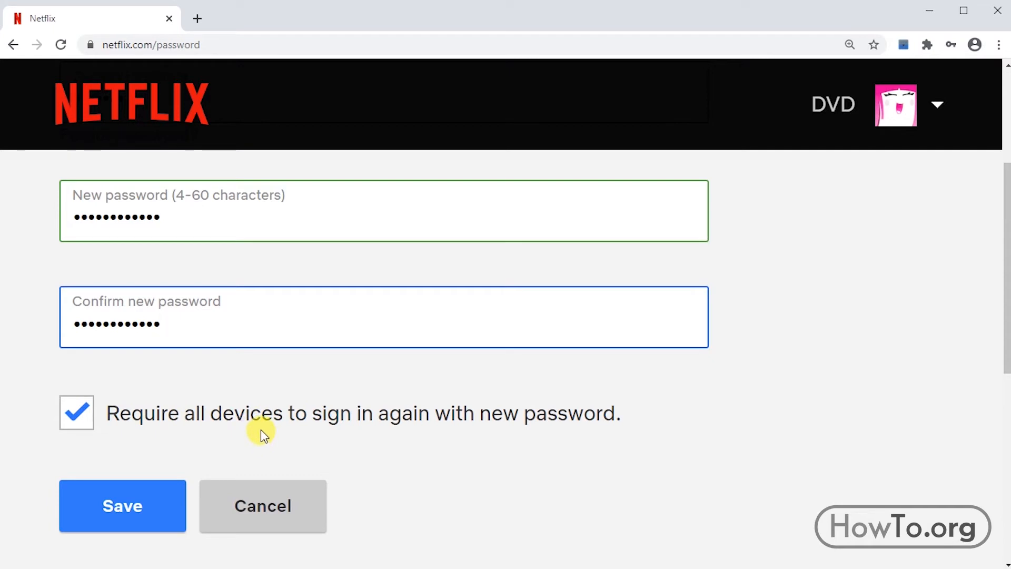
pyautogui.click(76, 412)
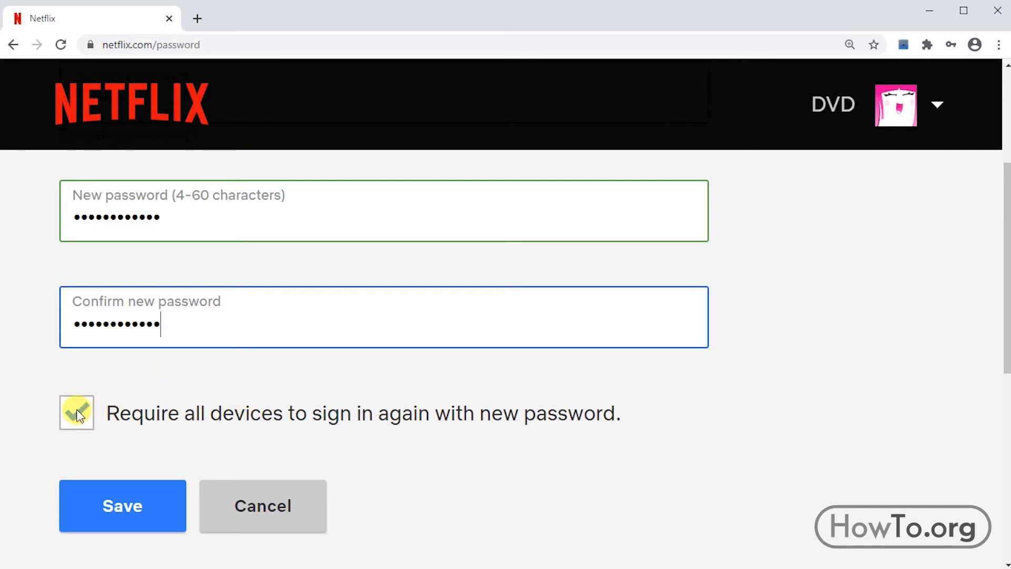
pyautogui.click(76, 413)
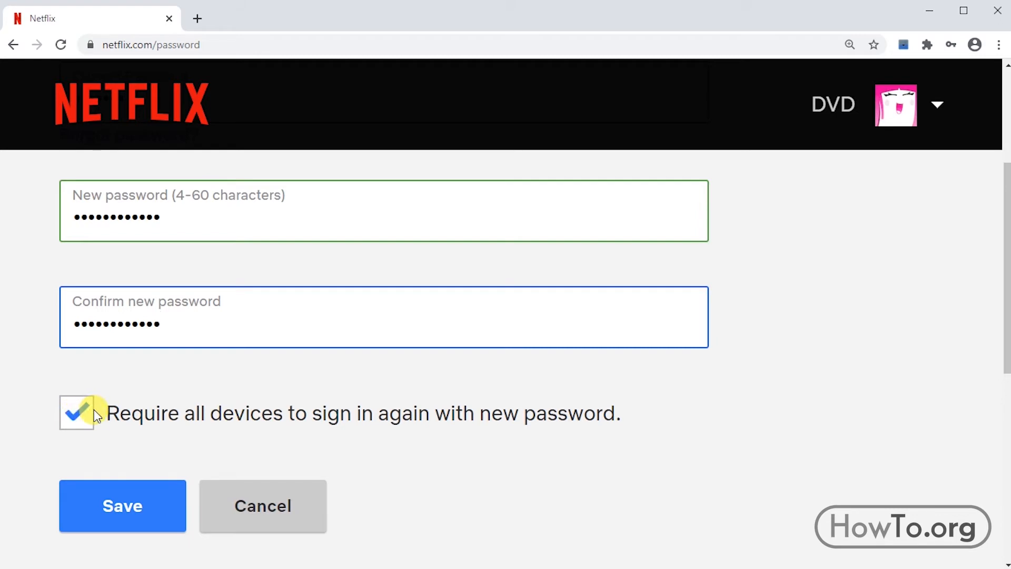
pyautogui.click(75, 413)
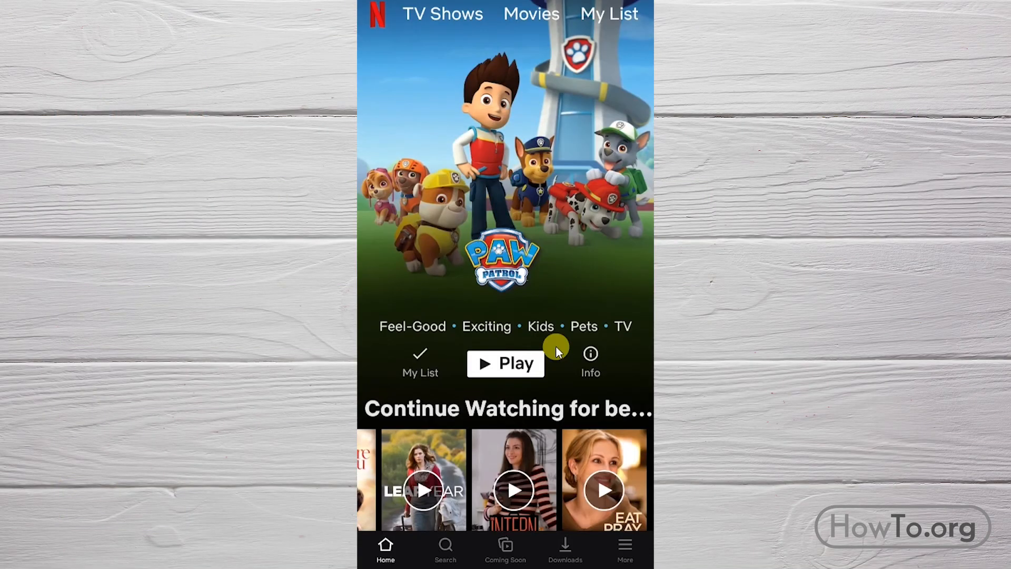
pyautogui.moveTo(606, 493)
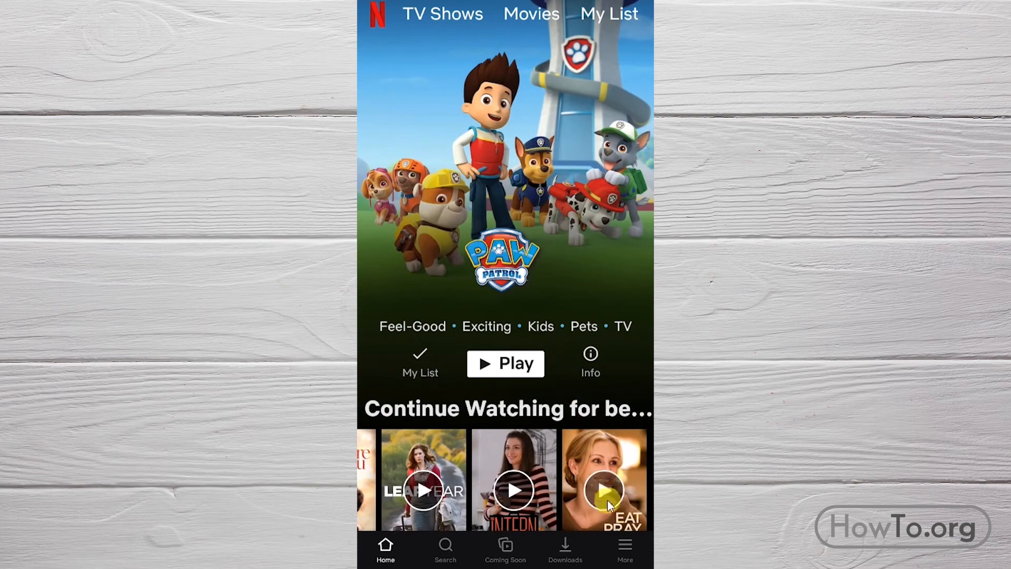
# In the mobile app, go from More to the Account page.
pyautogui.click(624, 547)
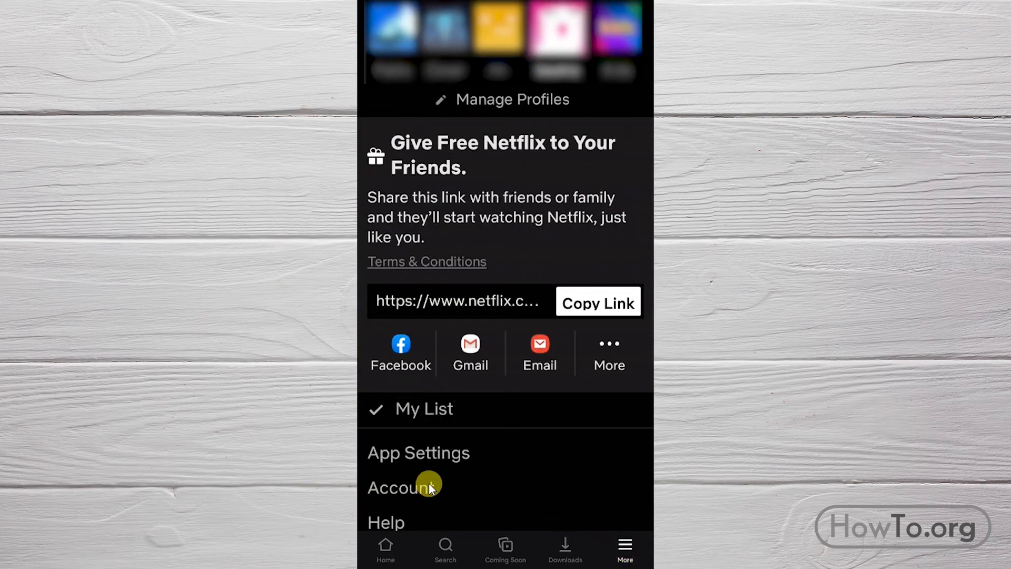
pyautogui.click(401, 487)
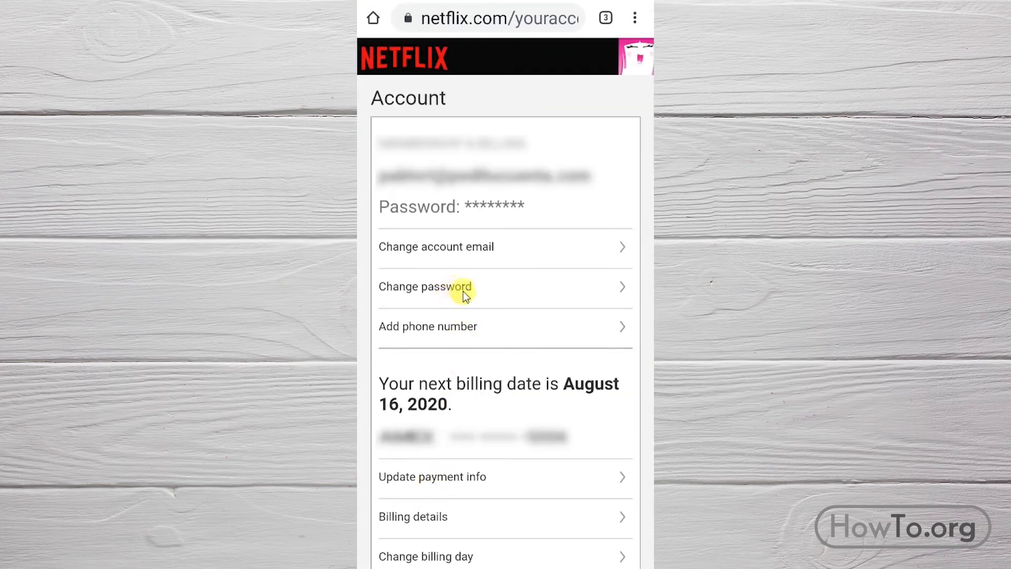
pyautogui.moveTo(480, 291)
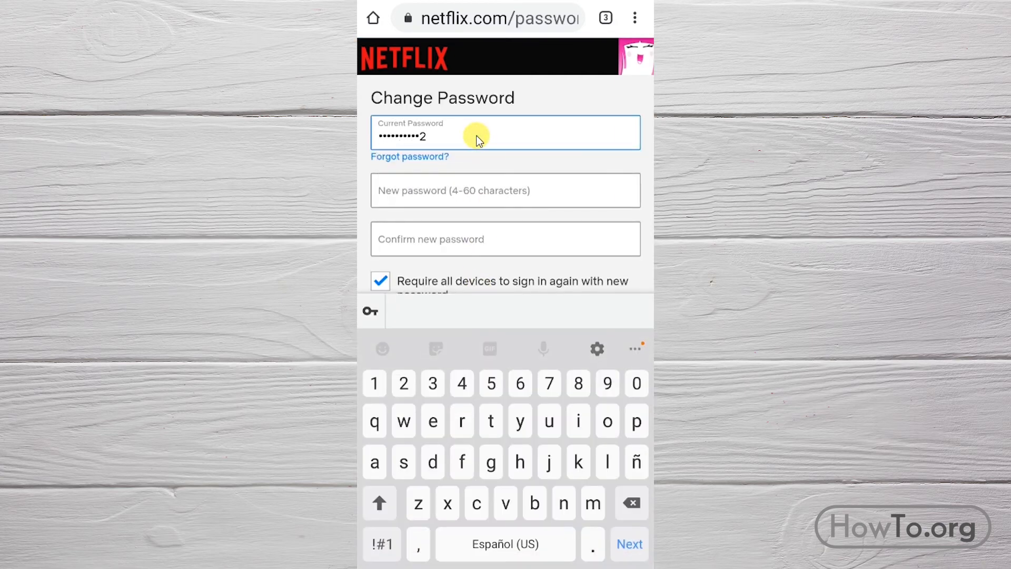
# Fill the New password and Confirm new password fields on the phone.
pyautogui.click(505, 190)
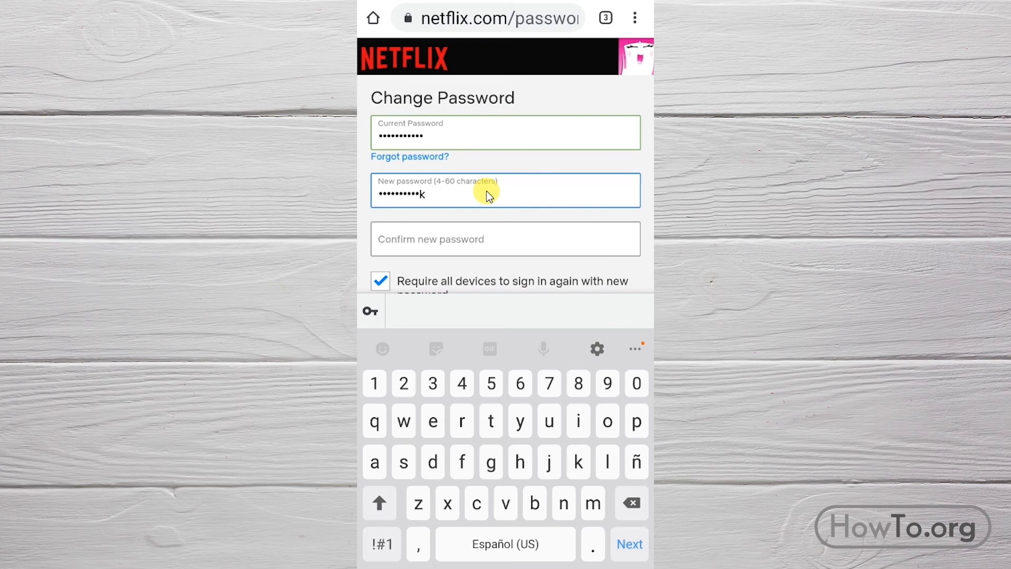
pyautogui.click(504, 239)
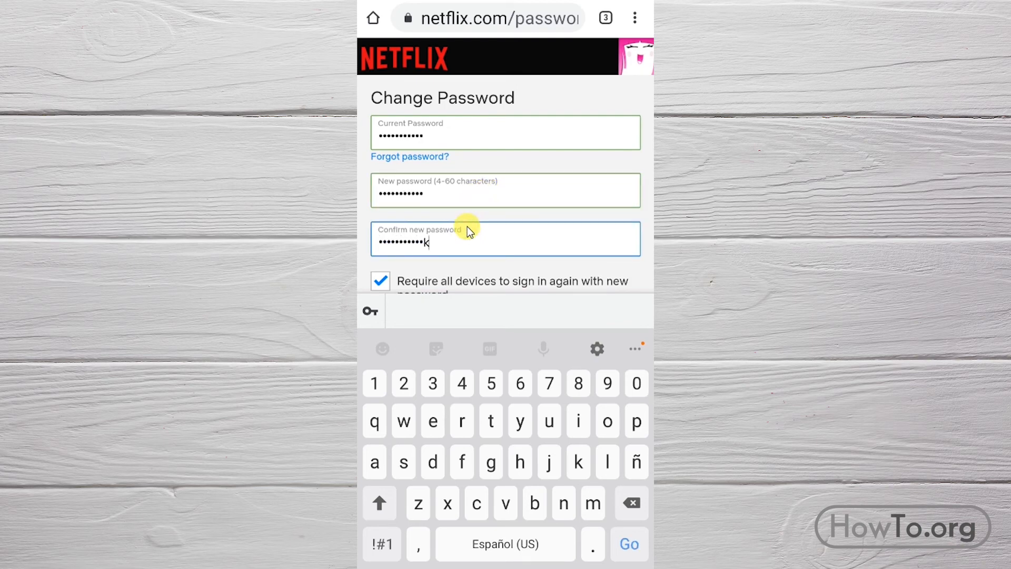